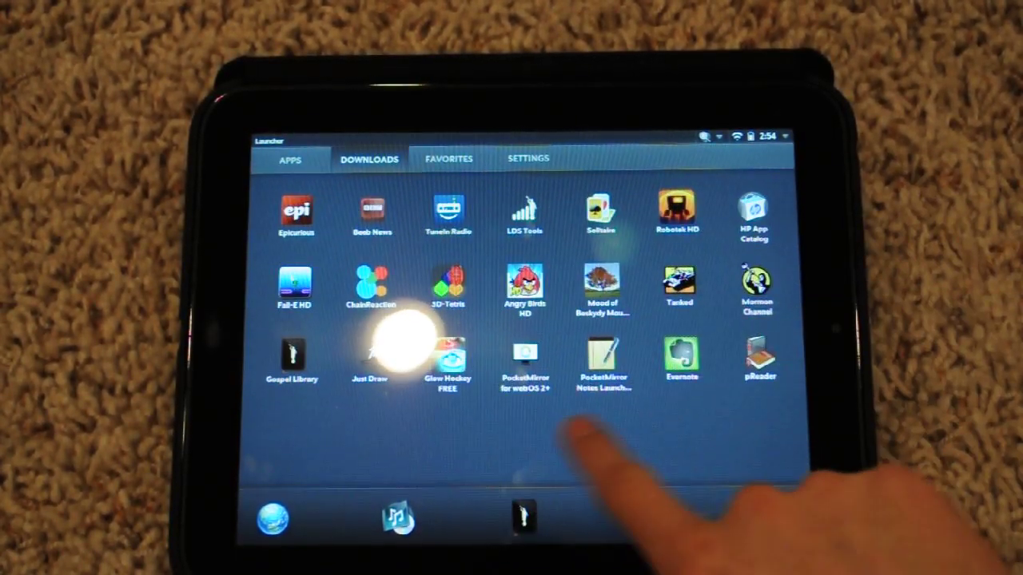
- Show the Apps page of built-in applications like Web, Email and Camera
left_click(514, 519)
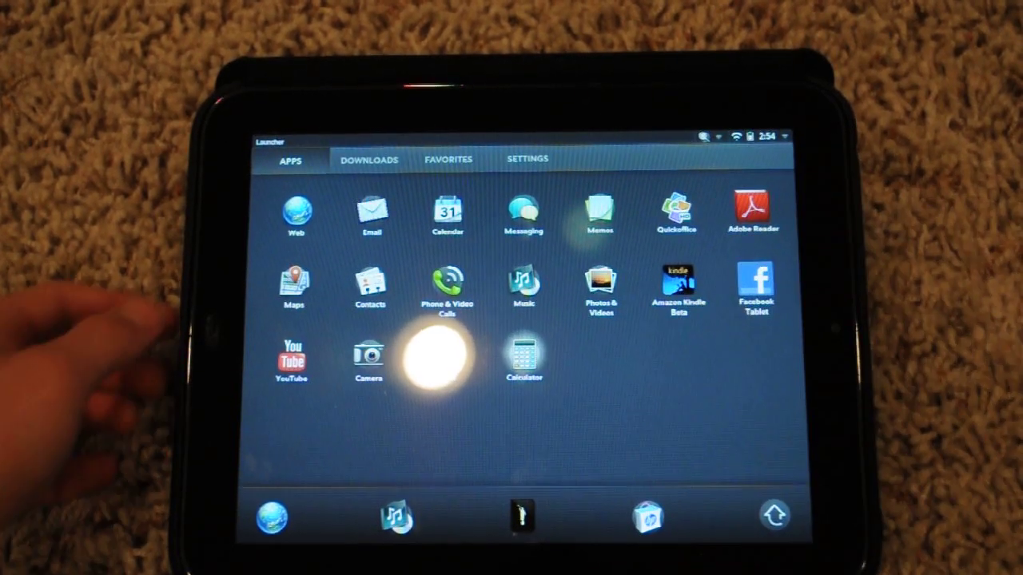
- Launch the Web browser so its address field is ready for a URL
left_click(520, 355)
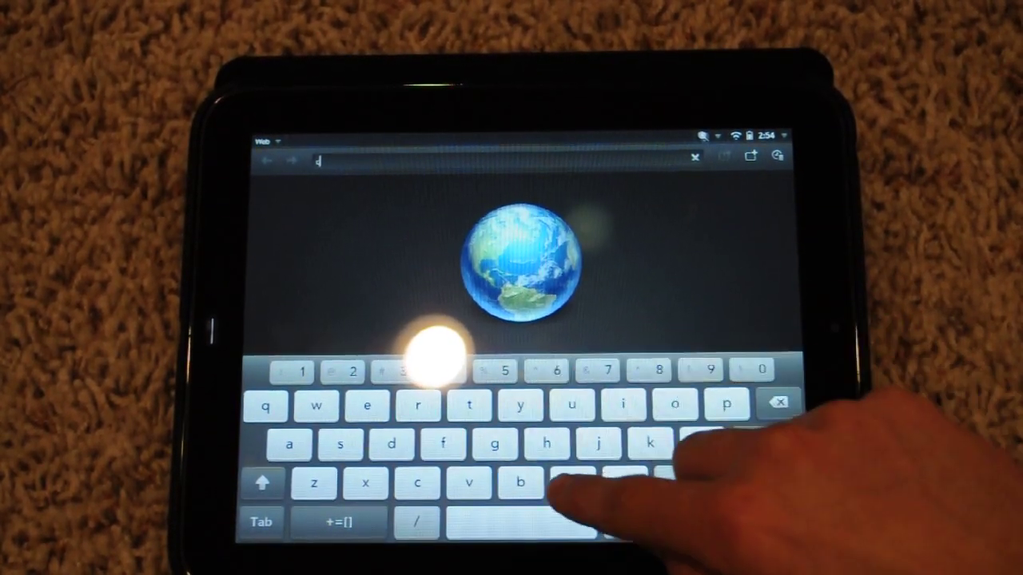
- Browse to nn.com, then show the launcher's empty Favorites page
type("nn.com")
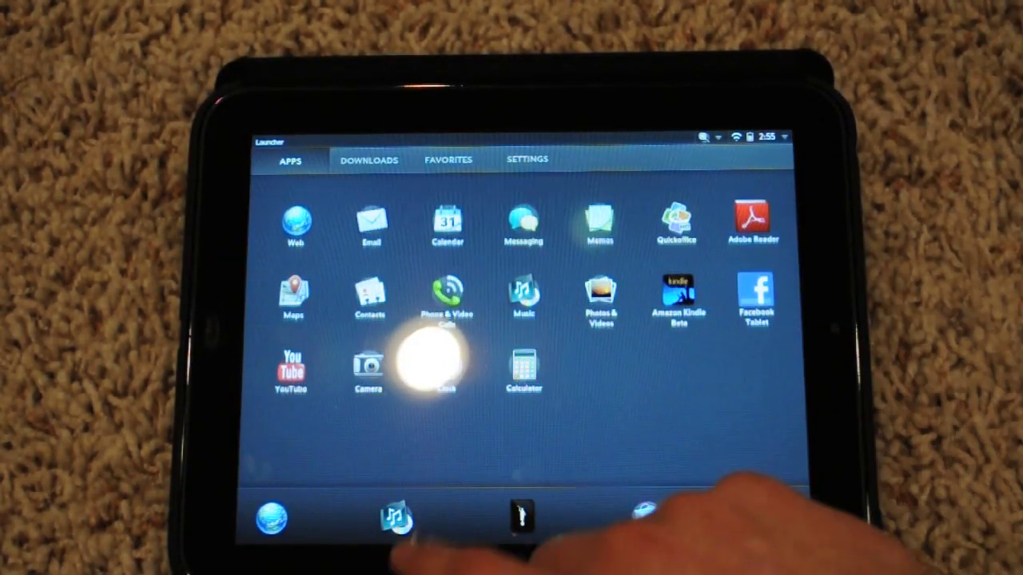
left_click(448, 160)
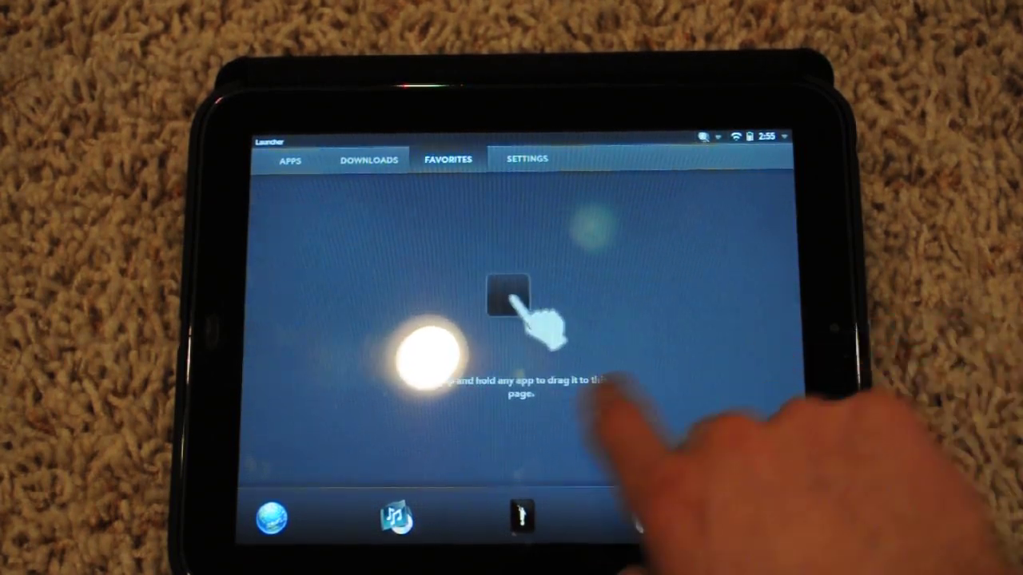
- Go to the launcher's Settings page and bring up Device Information
left_click(288, 159)
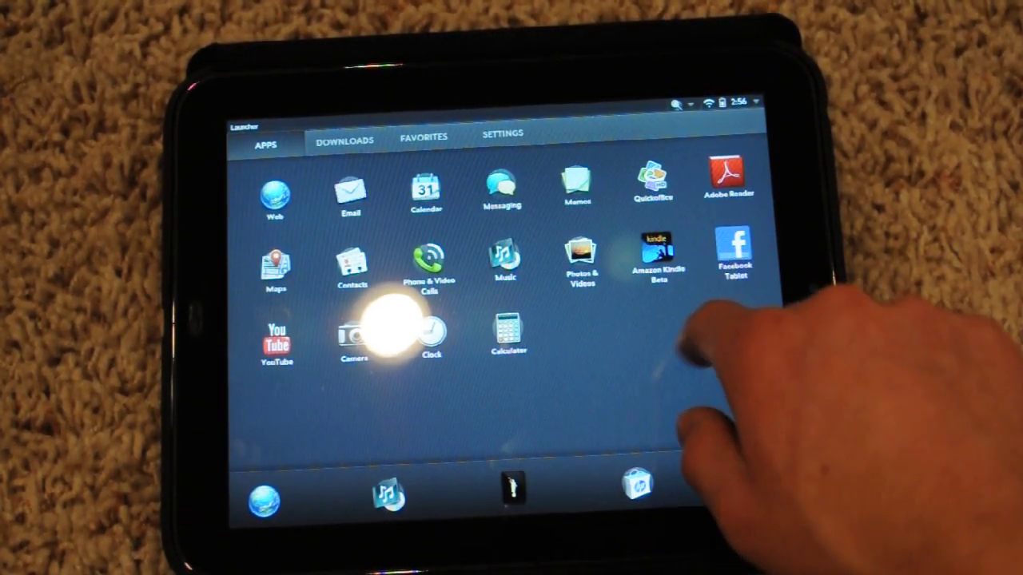
left_click(502, 136)
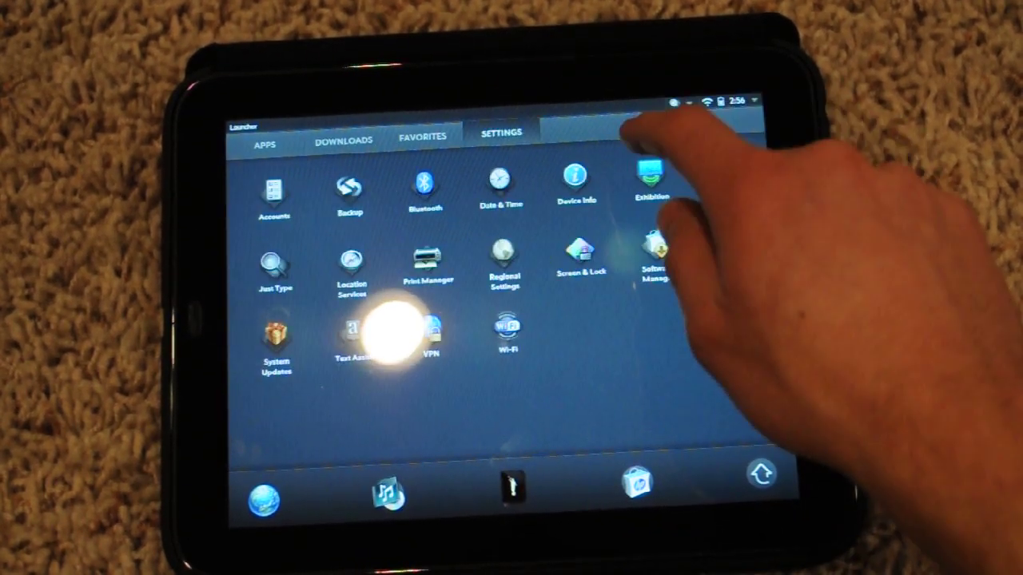
left_click(576, 179)
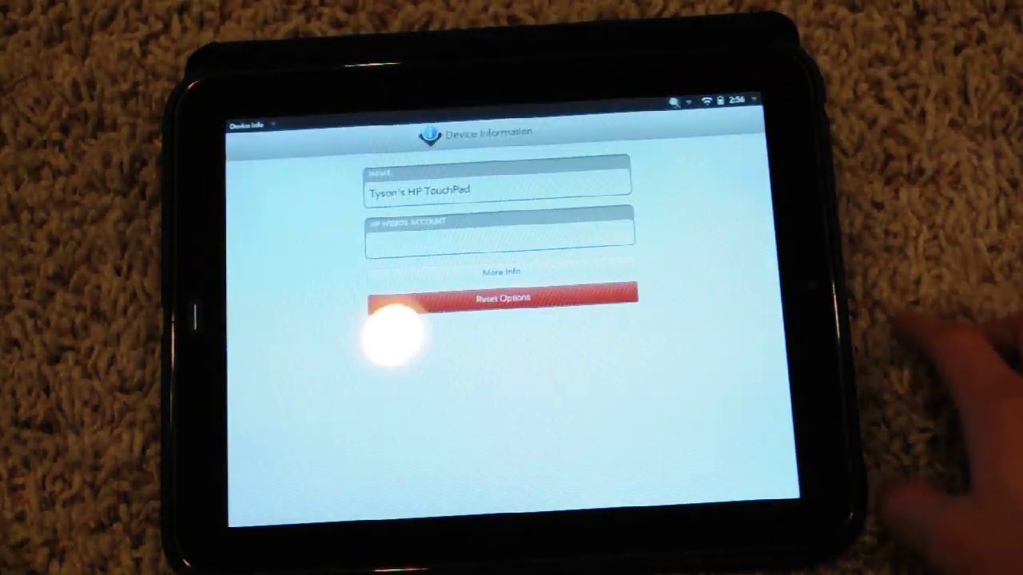